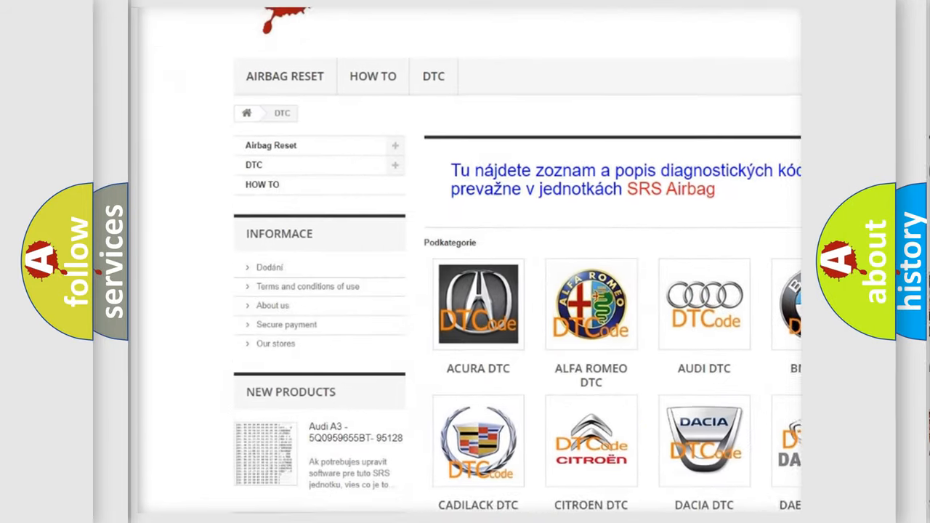
{"action": "scroll", "scroll_direction": "down", "scroll_amount": 3}
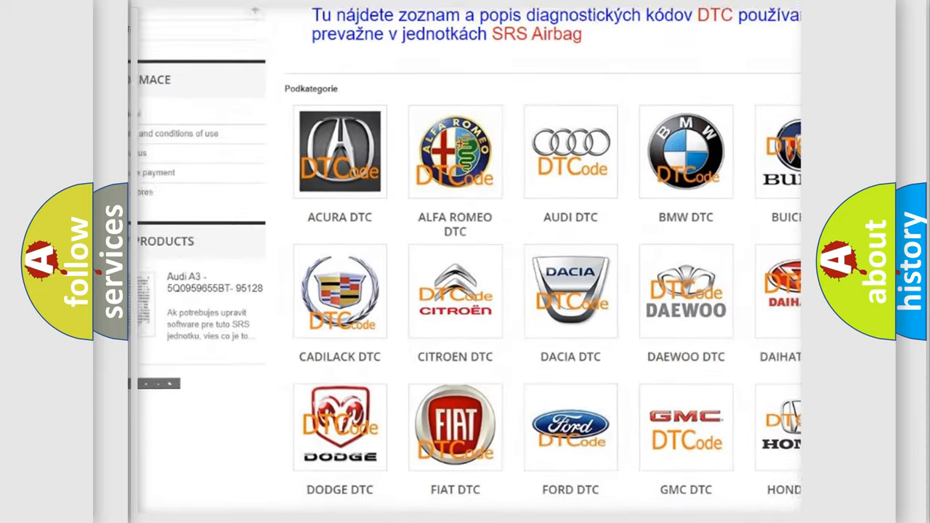
{"action": "scroll", "scroll_direction": "down", "scroll_amount": 3}
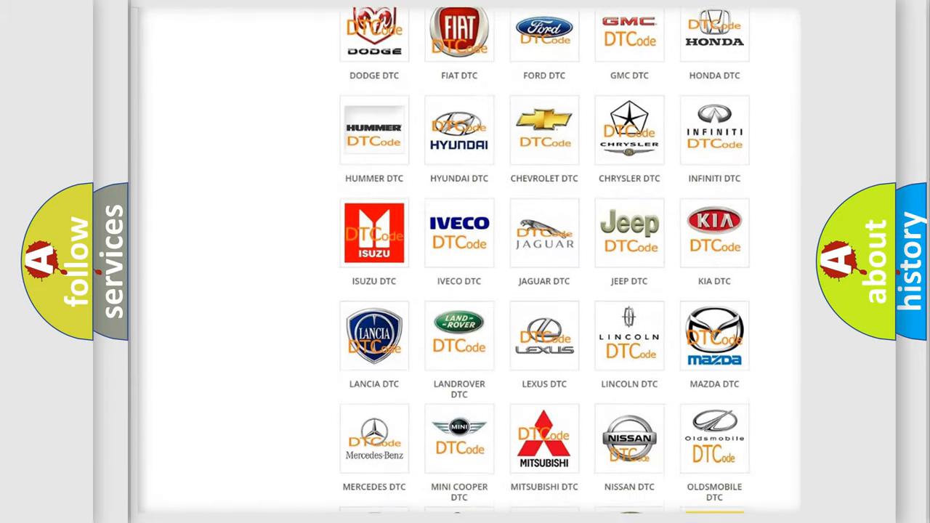
{"action": "scroll", "scroll_direction": "down", "scroll_amount": 3}
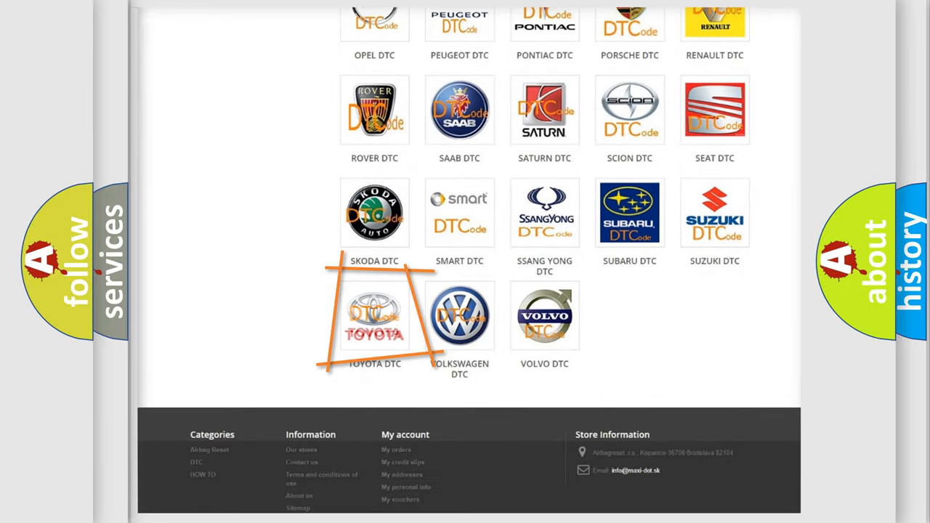